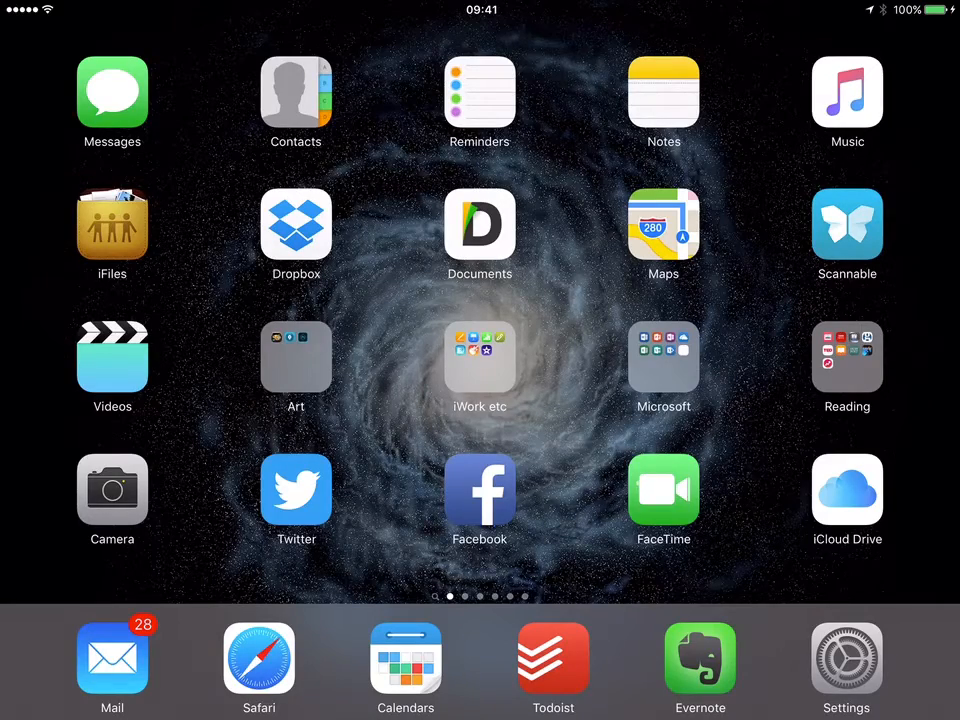
# - Leave the browser, go into Settings and choose Exchange as the new account type
pyautogui.click(260, 656)
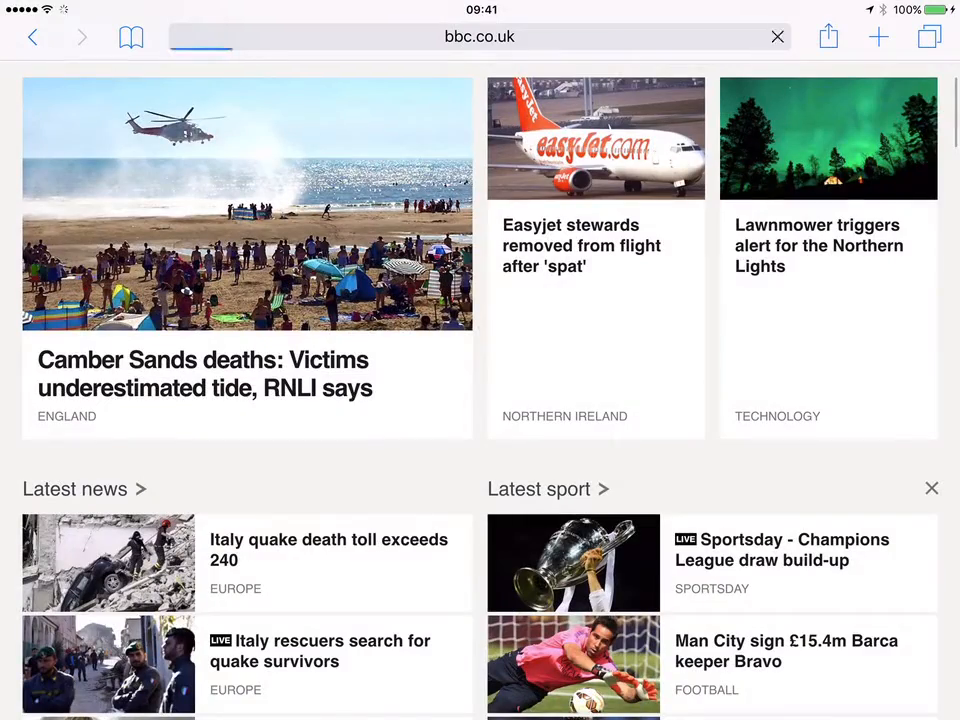
pyautogui.click(776, 36)
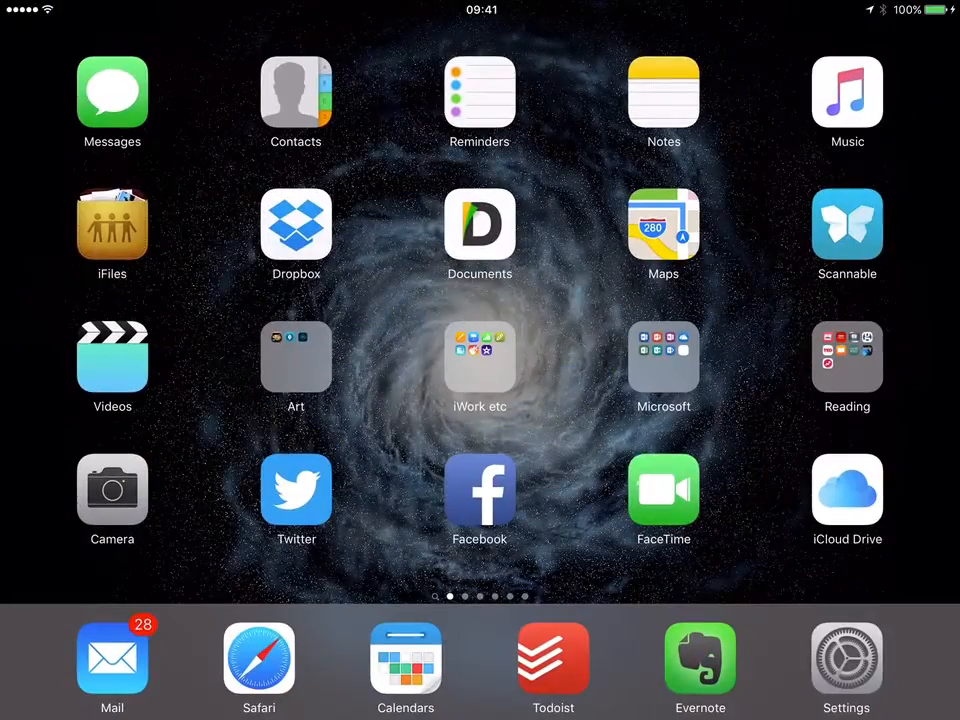
pyautogui.click(846, 656)
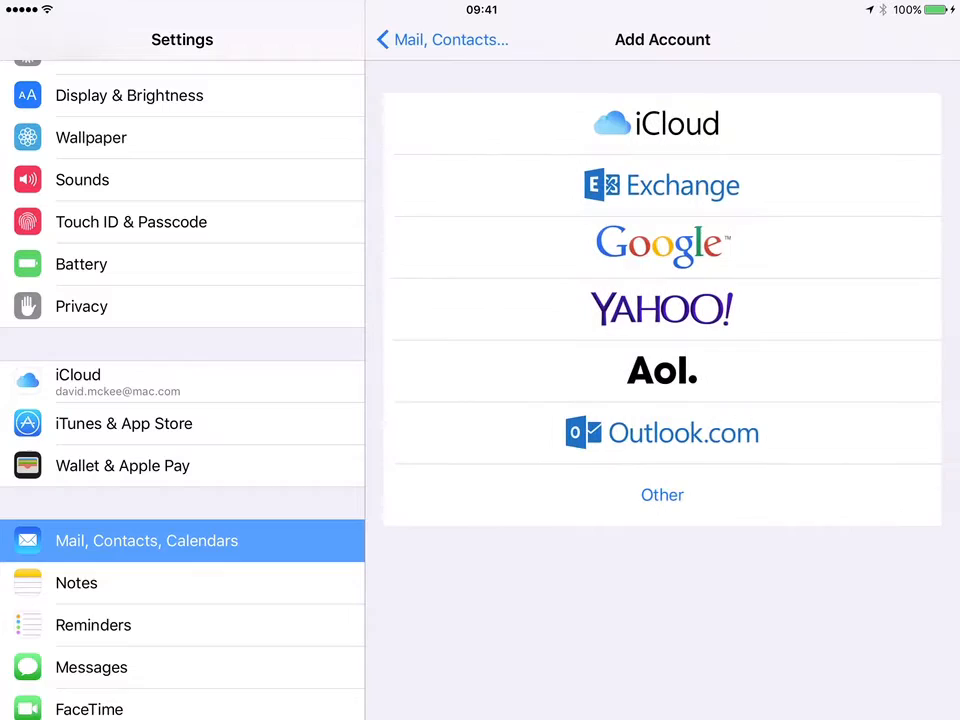
pyautogui.click(660, 184)
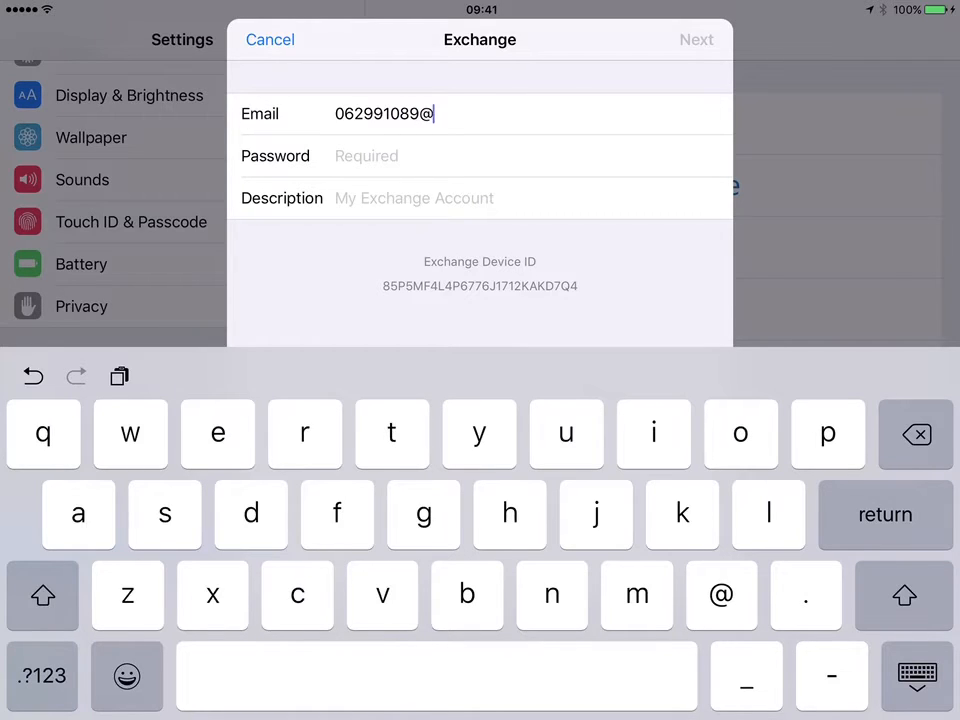
# - Finish the school email address and password, verify, and save the account with everything syncing
pyautogui.write('ea.edin.sch.uk')
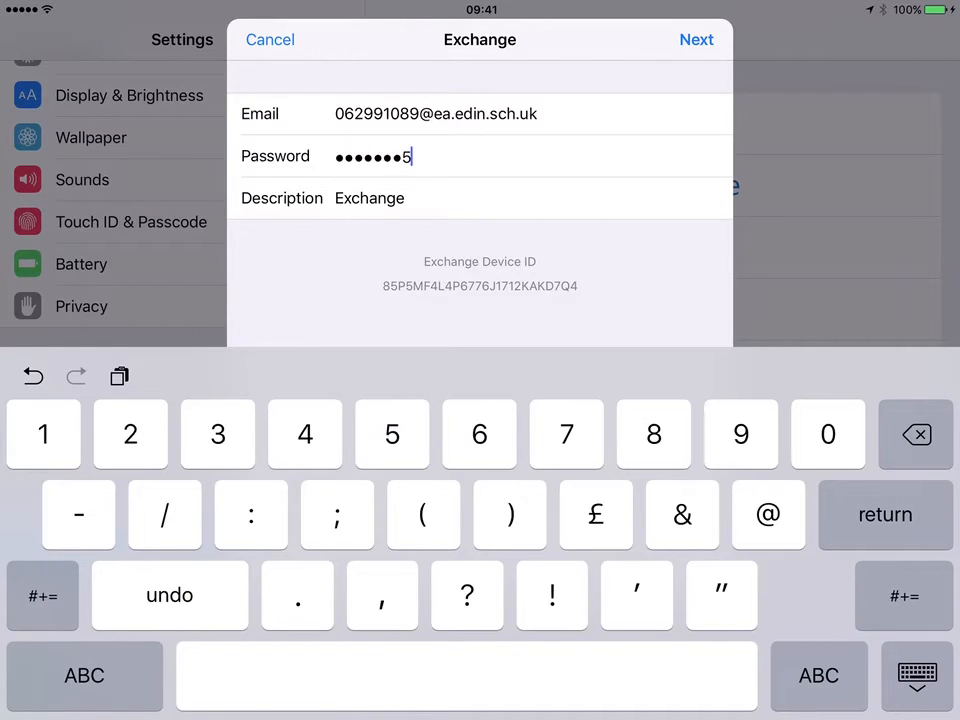
pyautogui.click(696, 40)
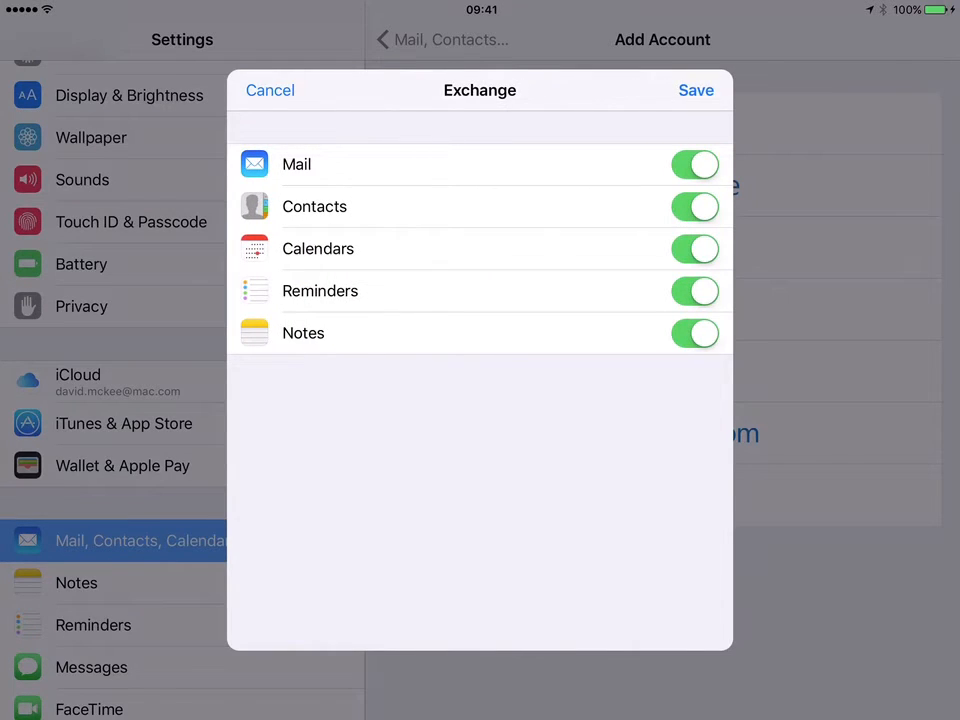
pyautogui.click(696, 90)
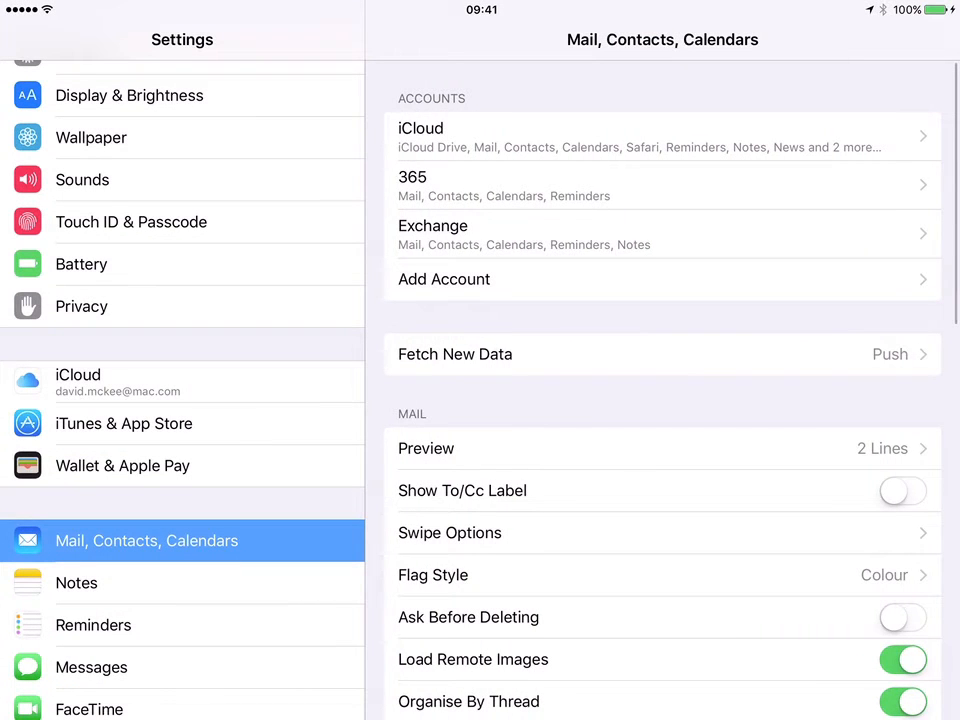
# - Set the Exchange account's Mail Days to Sync to 1 Month and check it in the Mail app
pyautogui.click(662, 234)
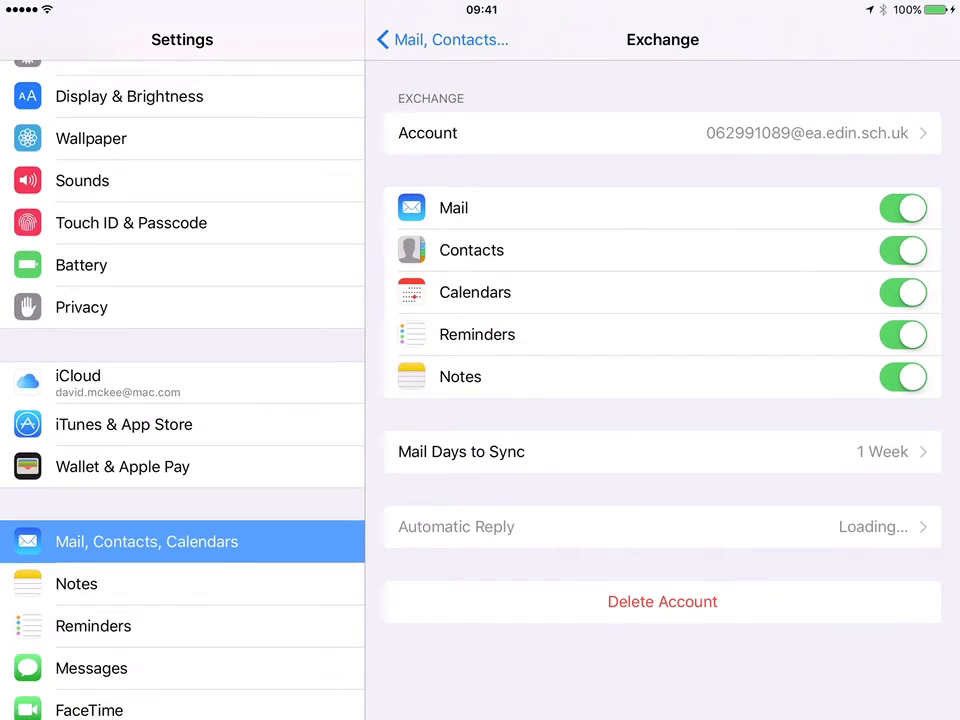
pyautogui.click(460, 452)
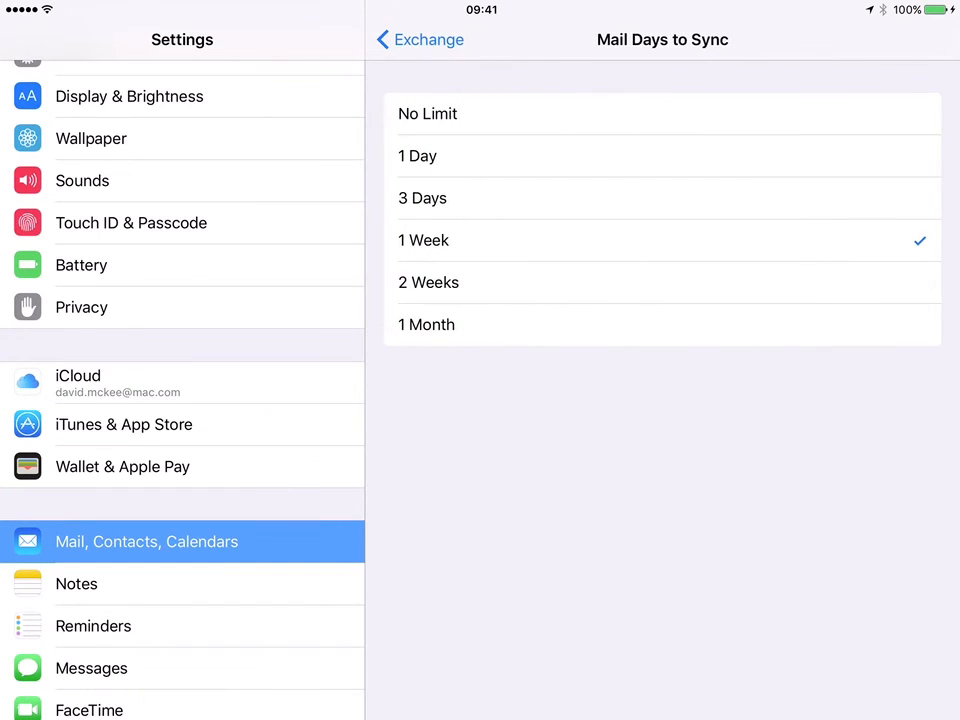
pyautogui.click(664, 324)
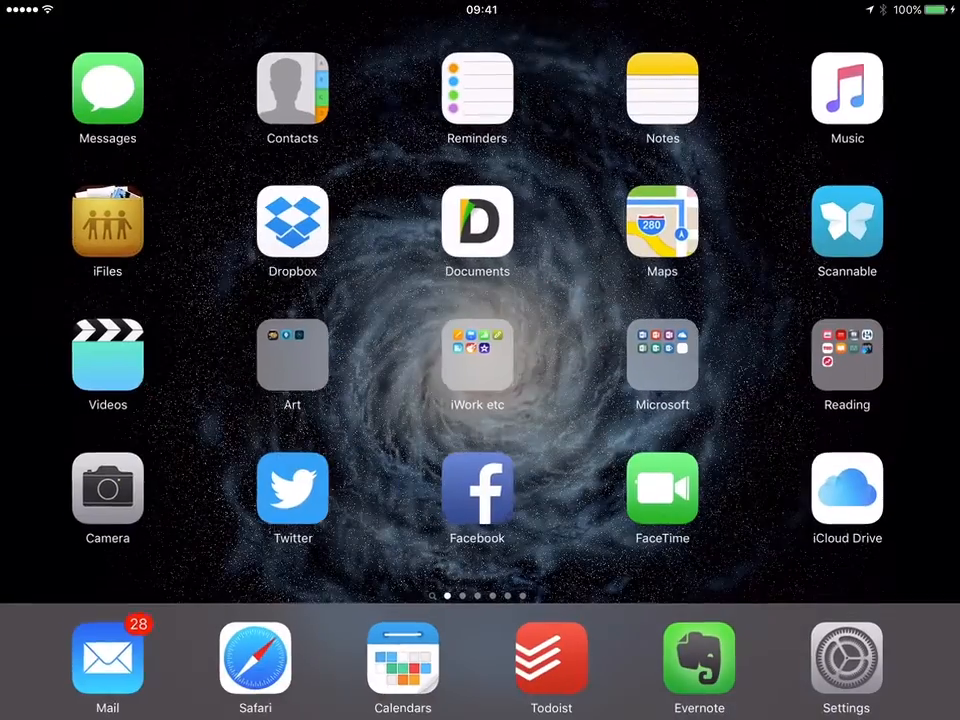
pyautogui.click(108, 658)
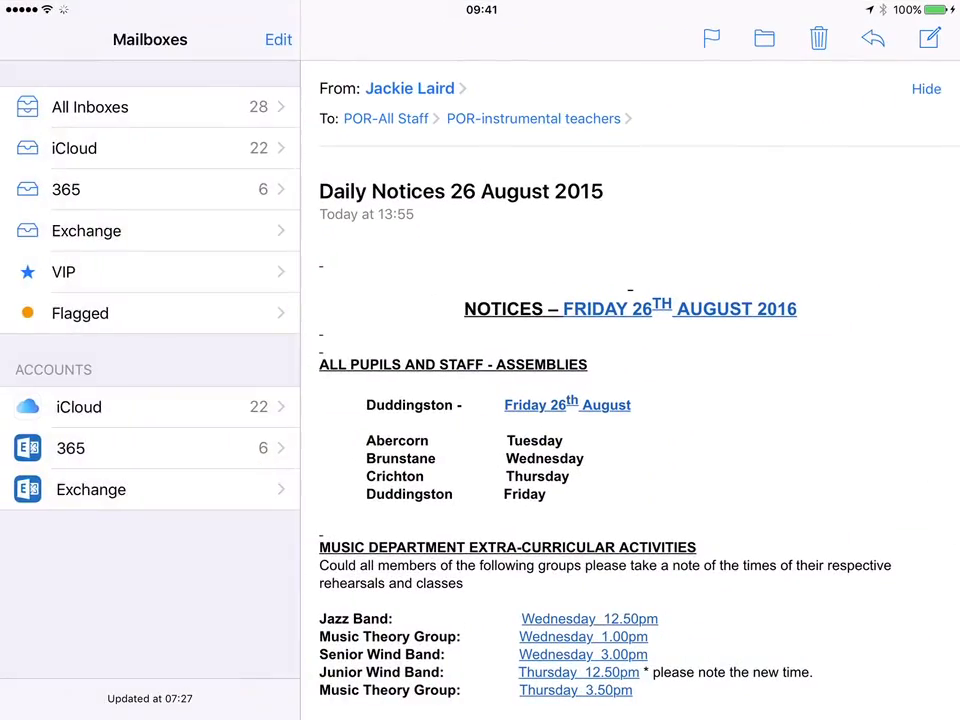